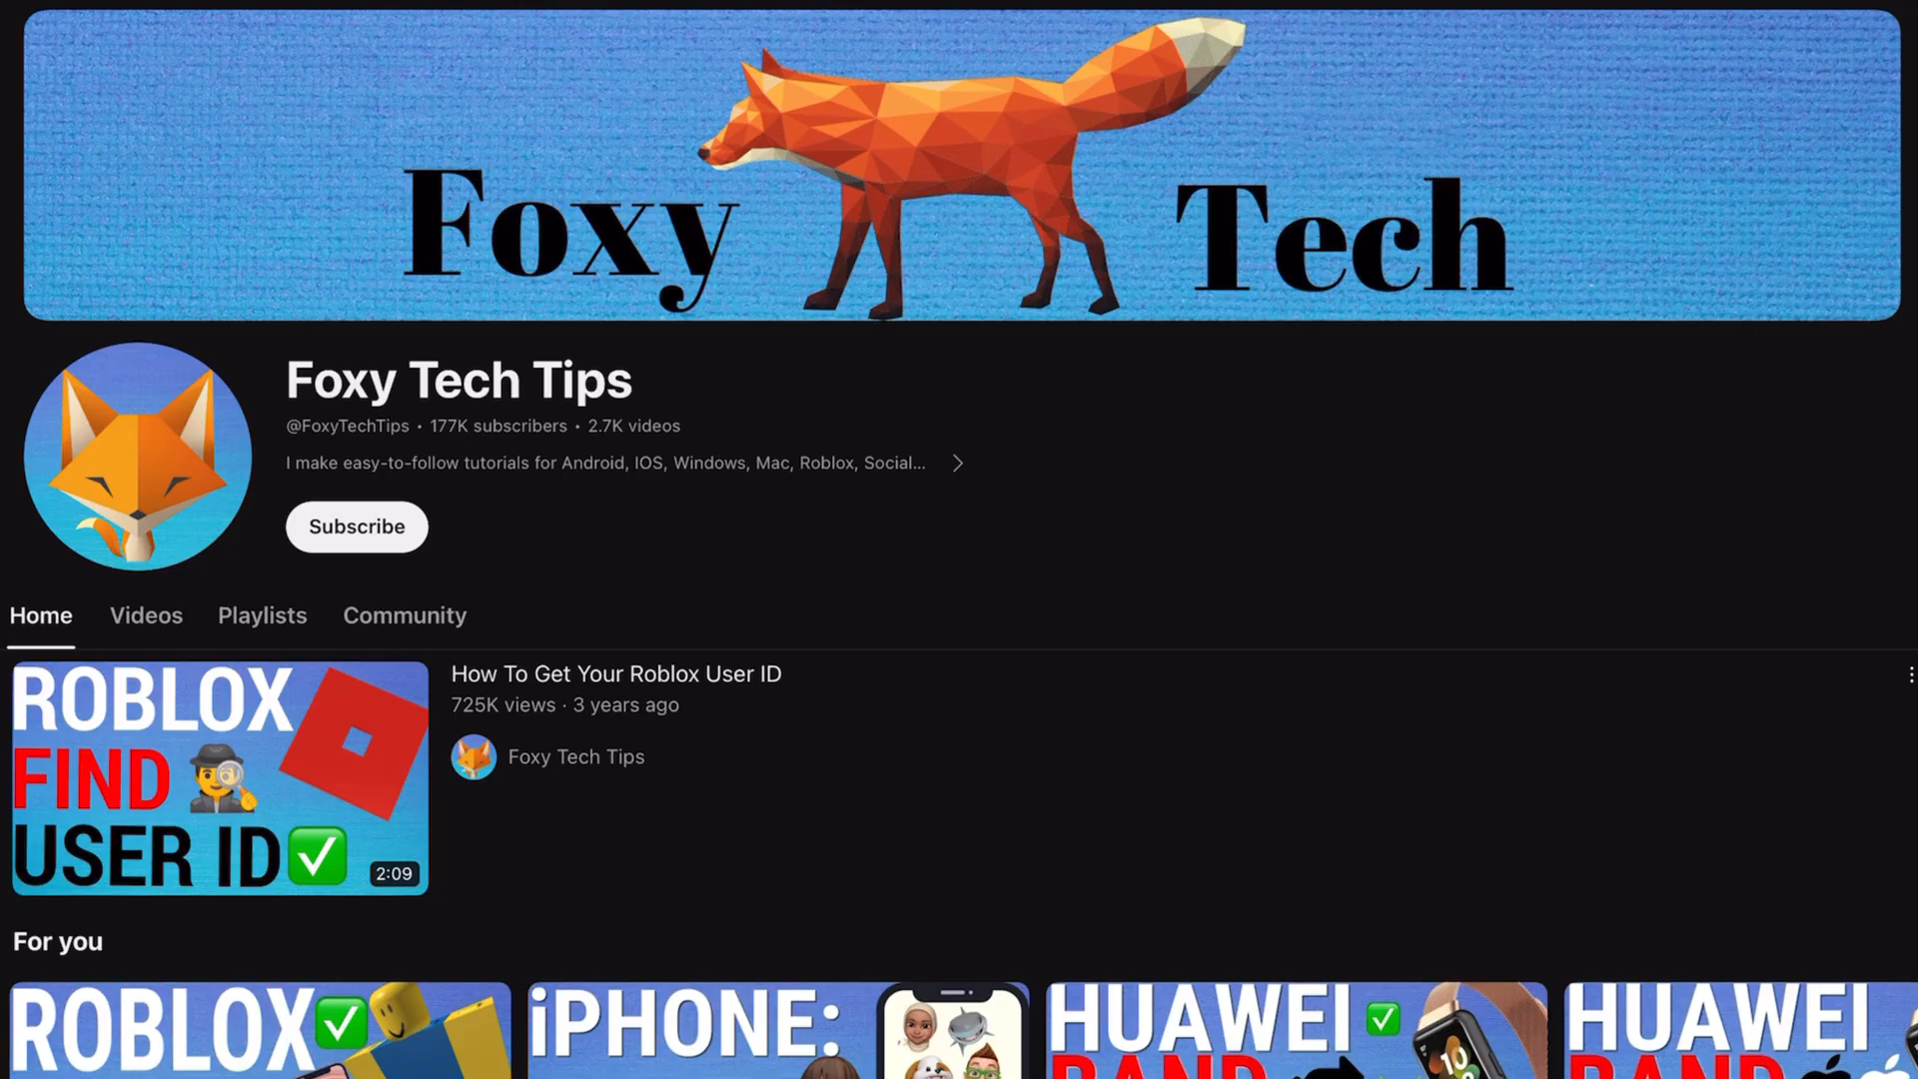
Toggle Airplane mode on and back off from the taskbar quick settings tile.
{"action": "scroll", "scroll_direction": "down", "scroll_amount": 3}
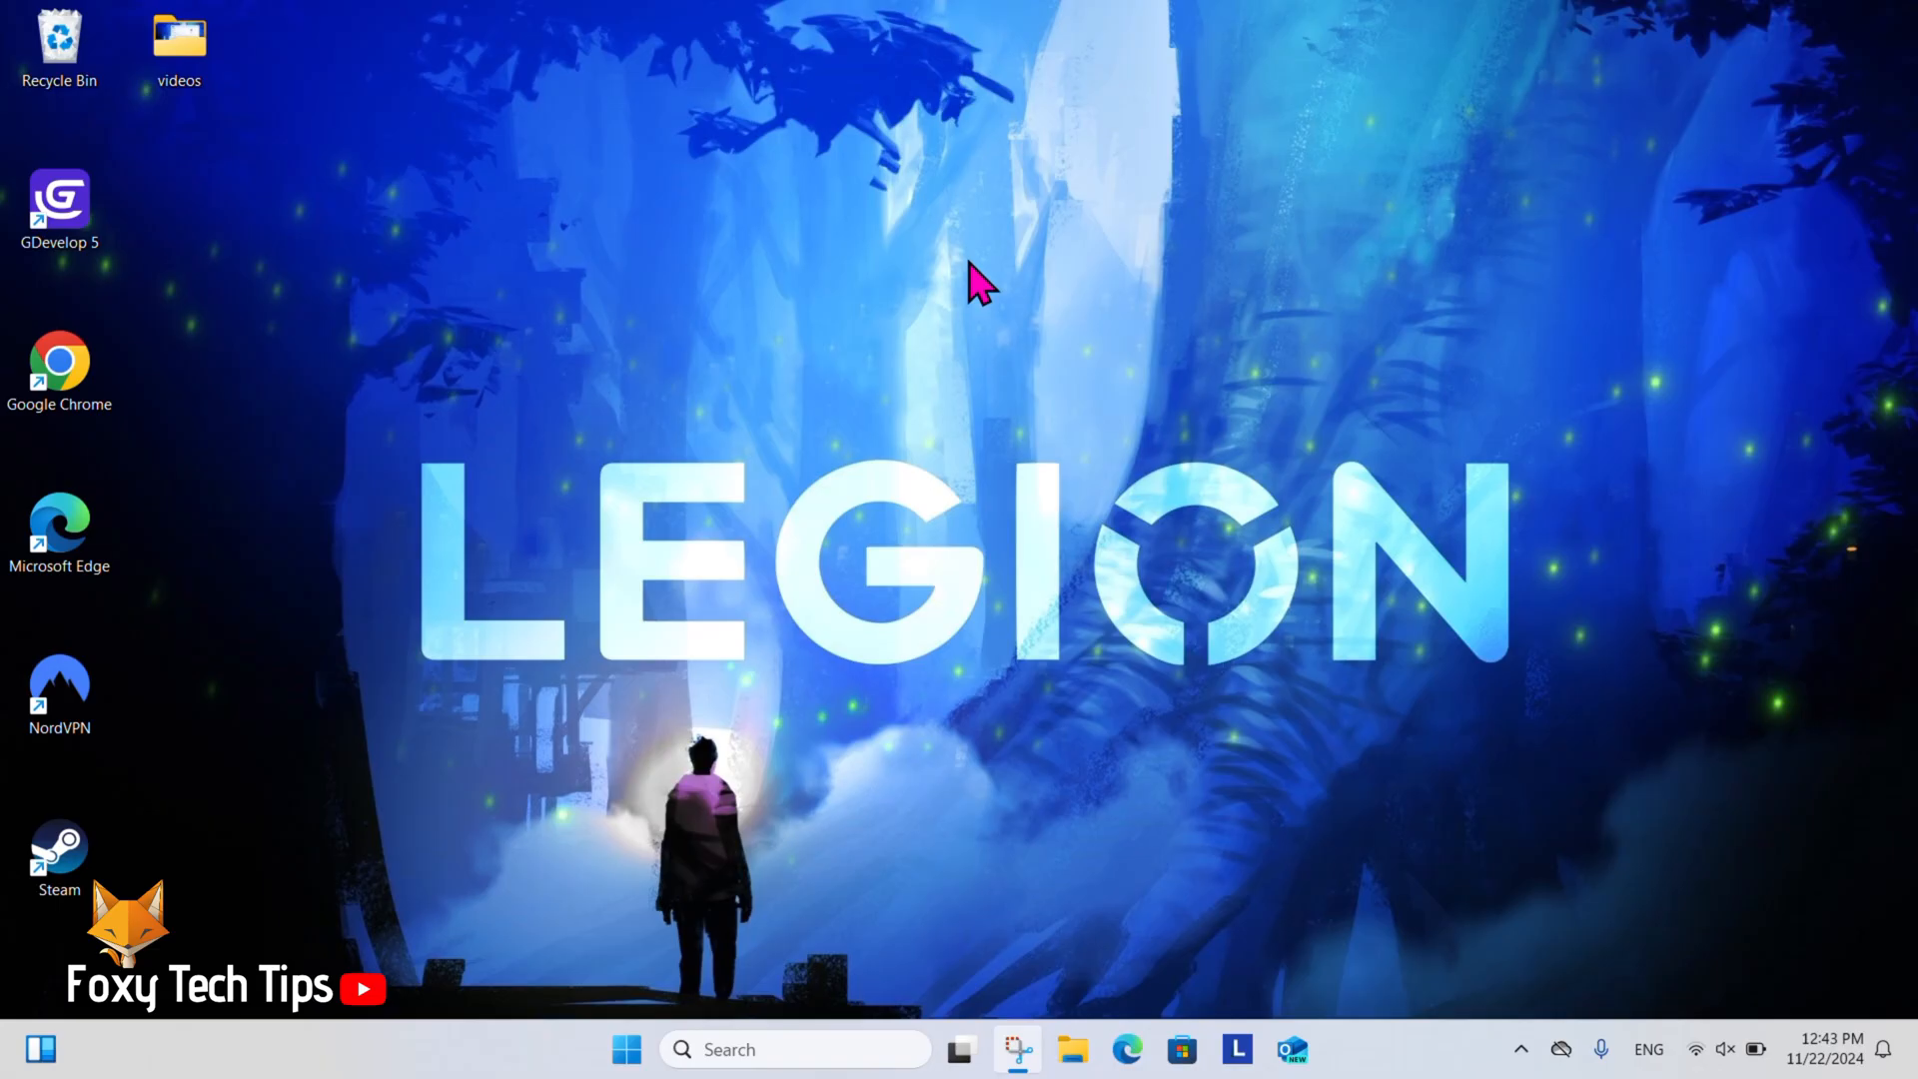
{"action": "mouse_move", "coordinate": [1634, 933]}
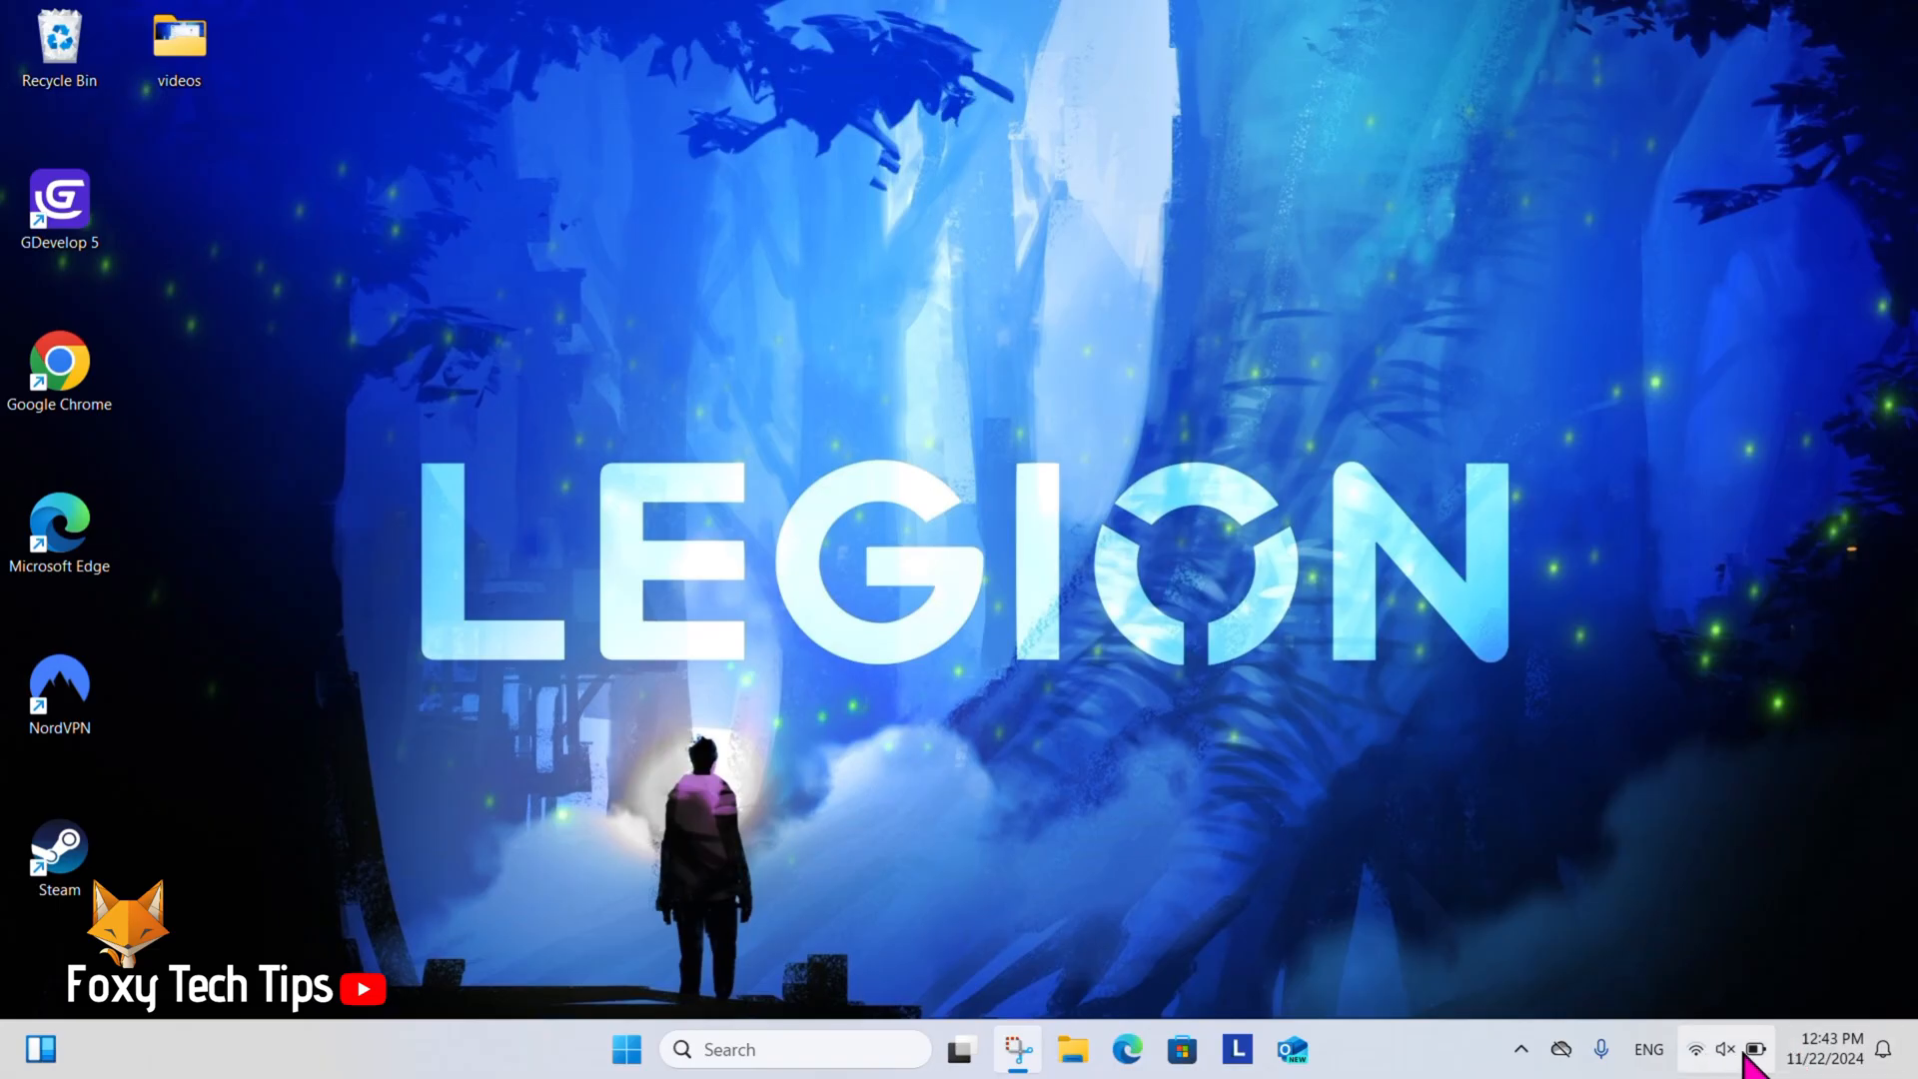
{"action": "left_click", "coordinate": [1700, 1047]}
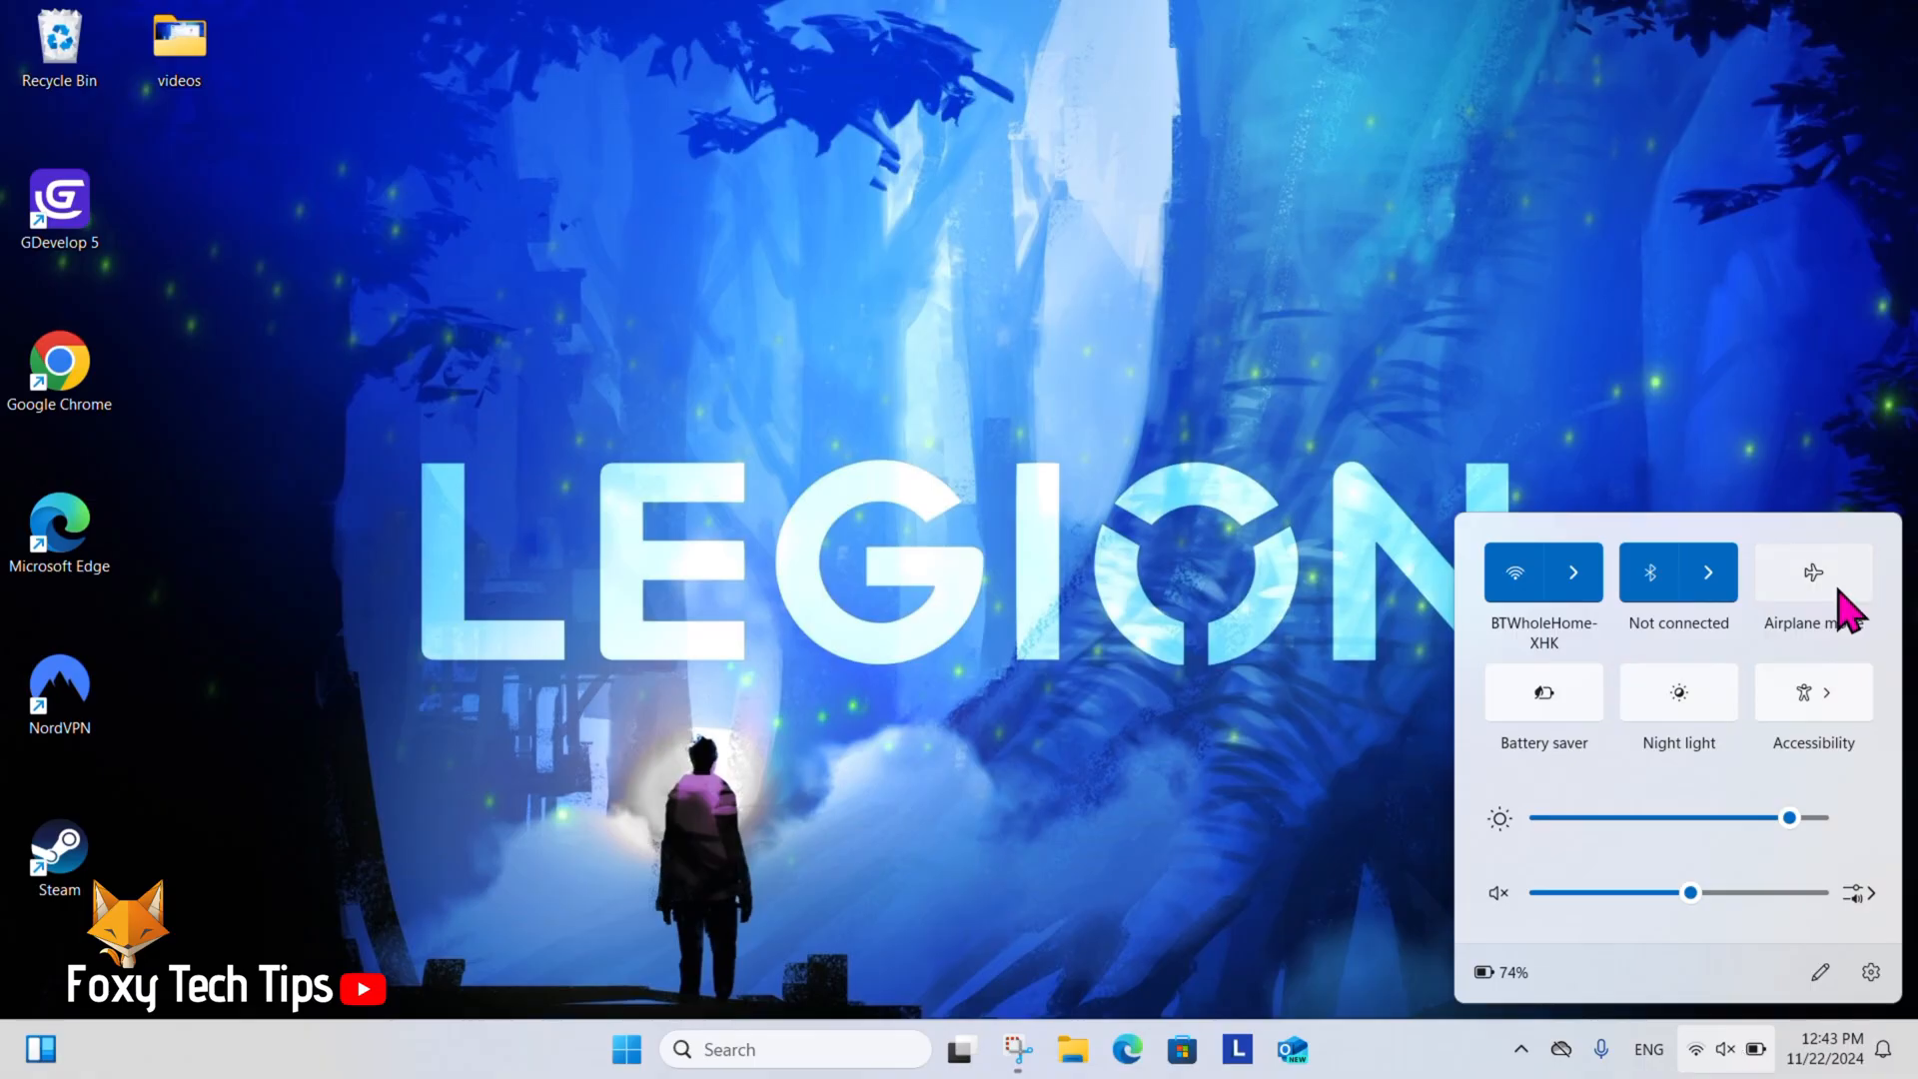
{"action": "mouse_move", "coordinate": [1838, 597]}
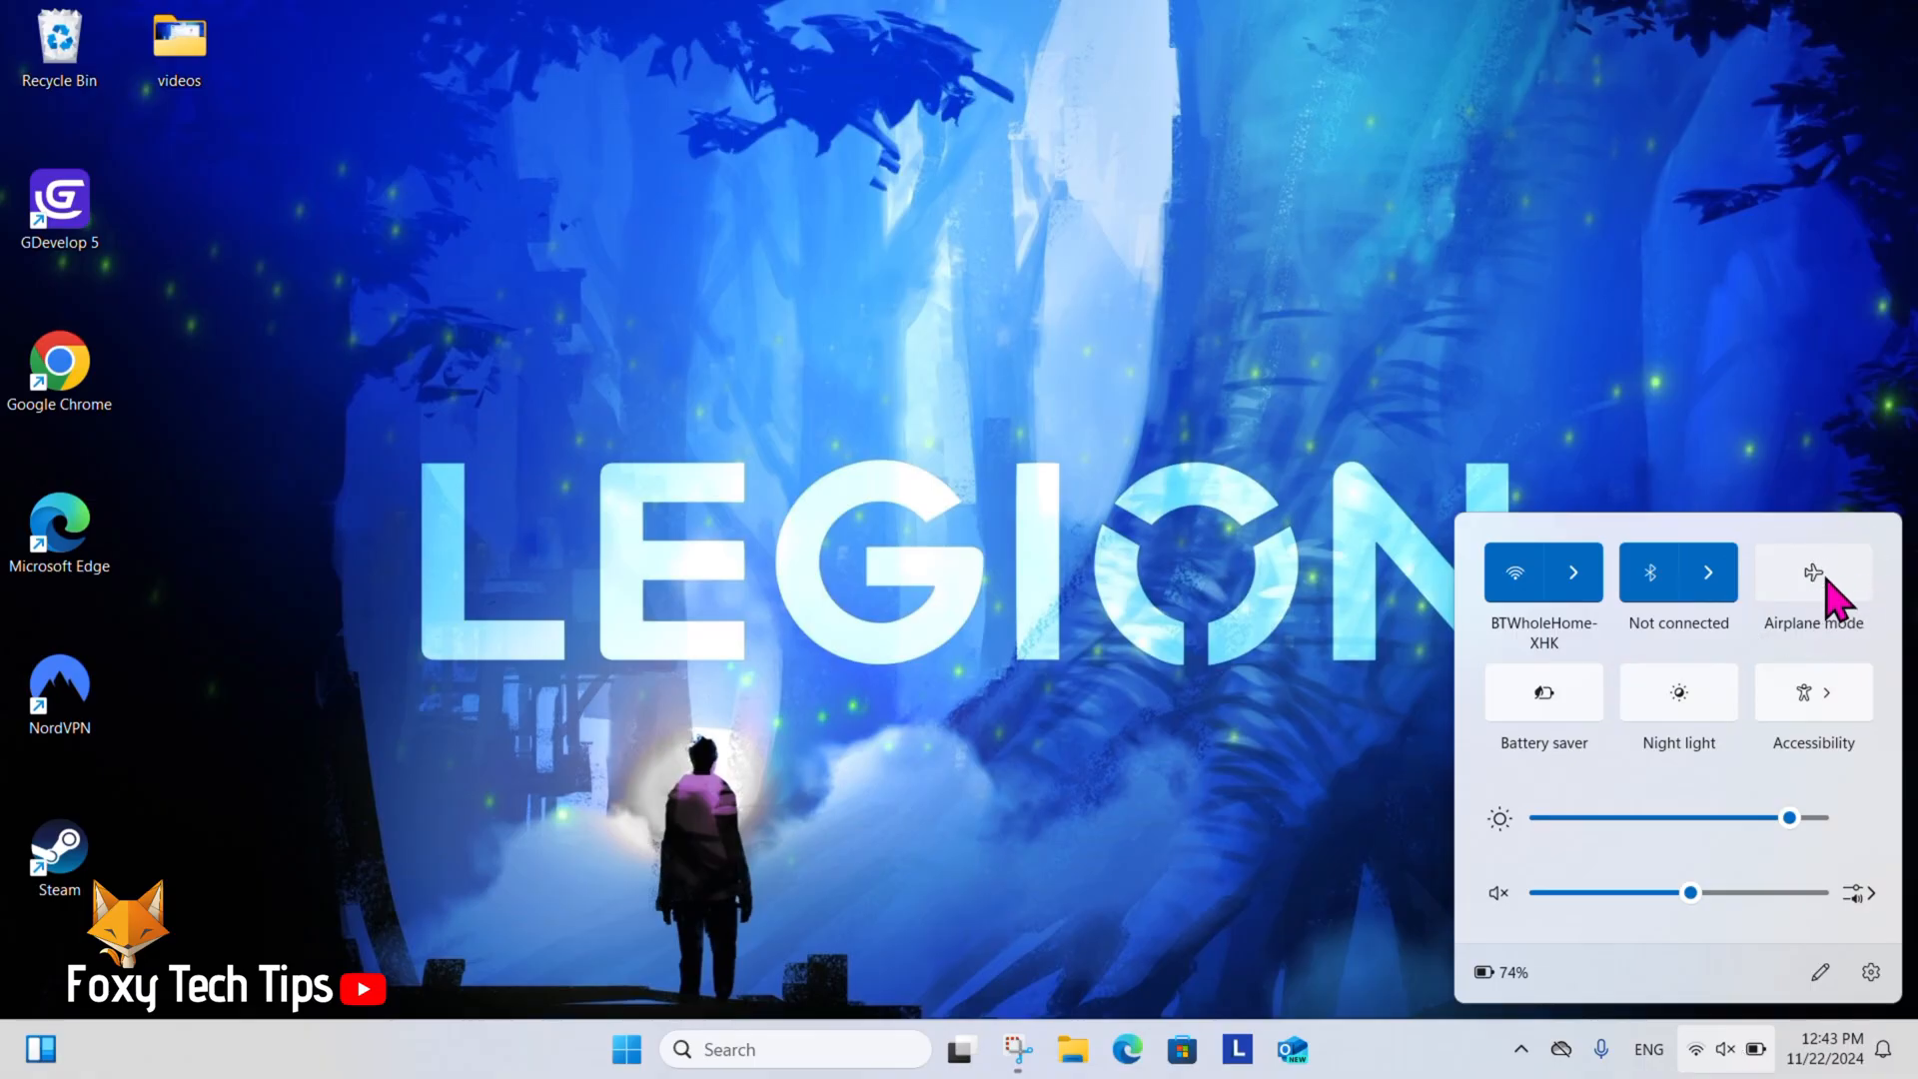
{"action": "left_click", "coordinate": [1815, 572]}
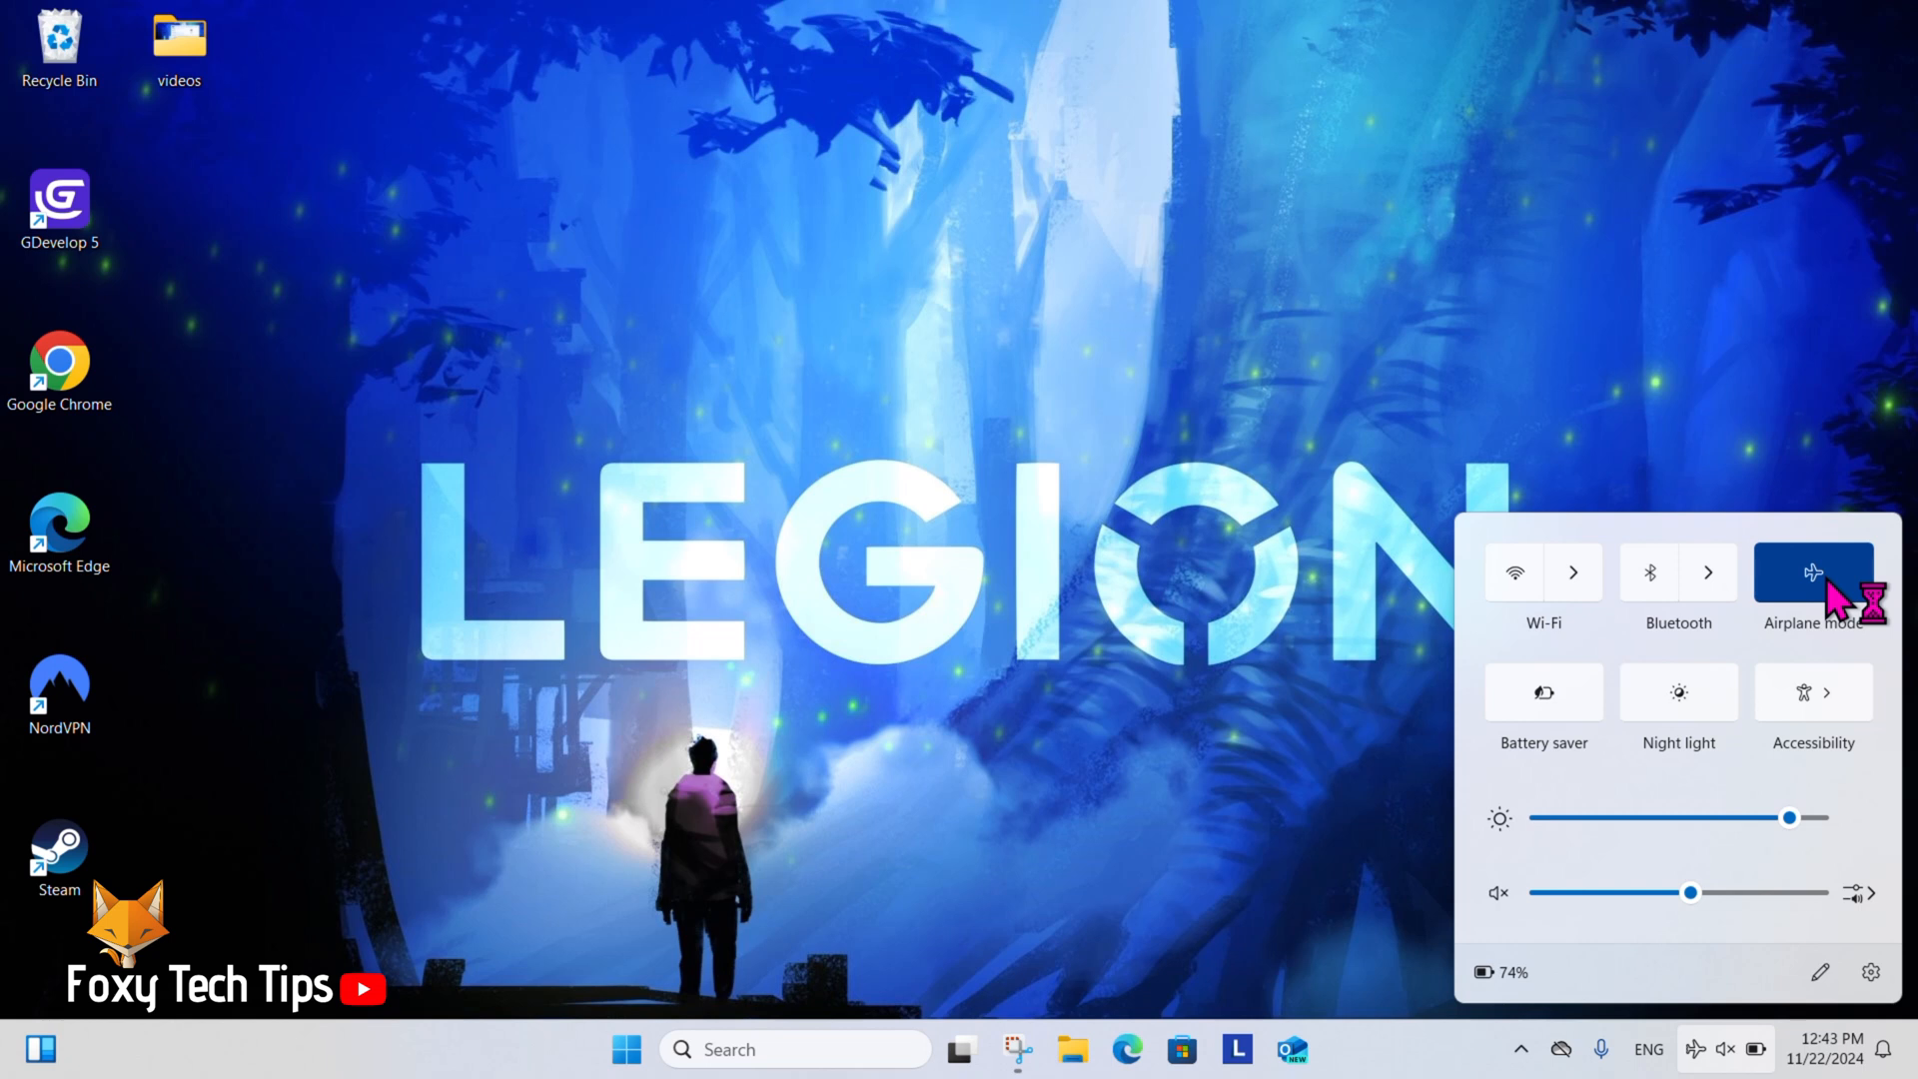
{"action": "left_click", "coordinate": [1814, 571]}
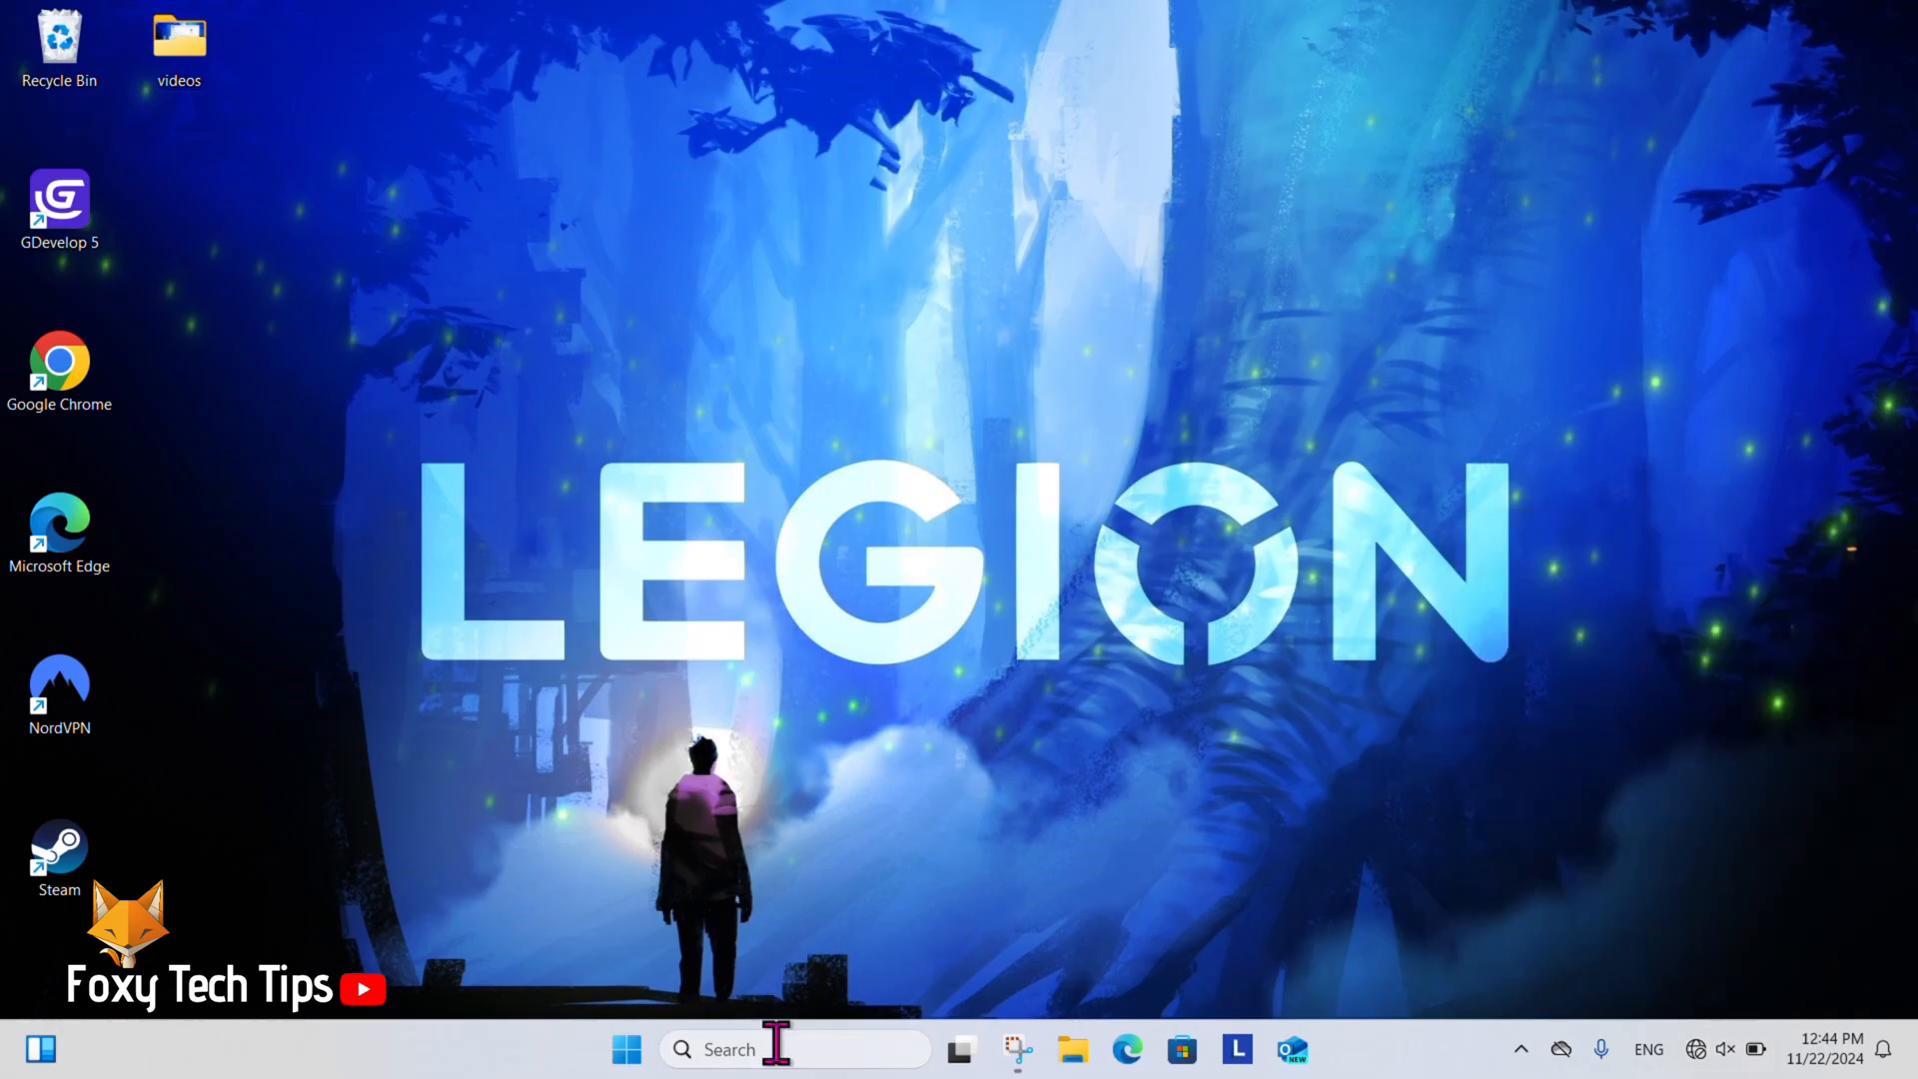
Launch the Settings app from a taskbar search for 'se'.
{"action": "type", "text": "settings"}
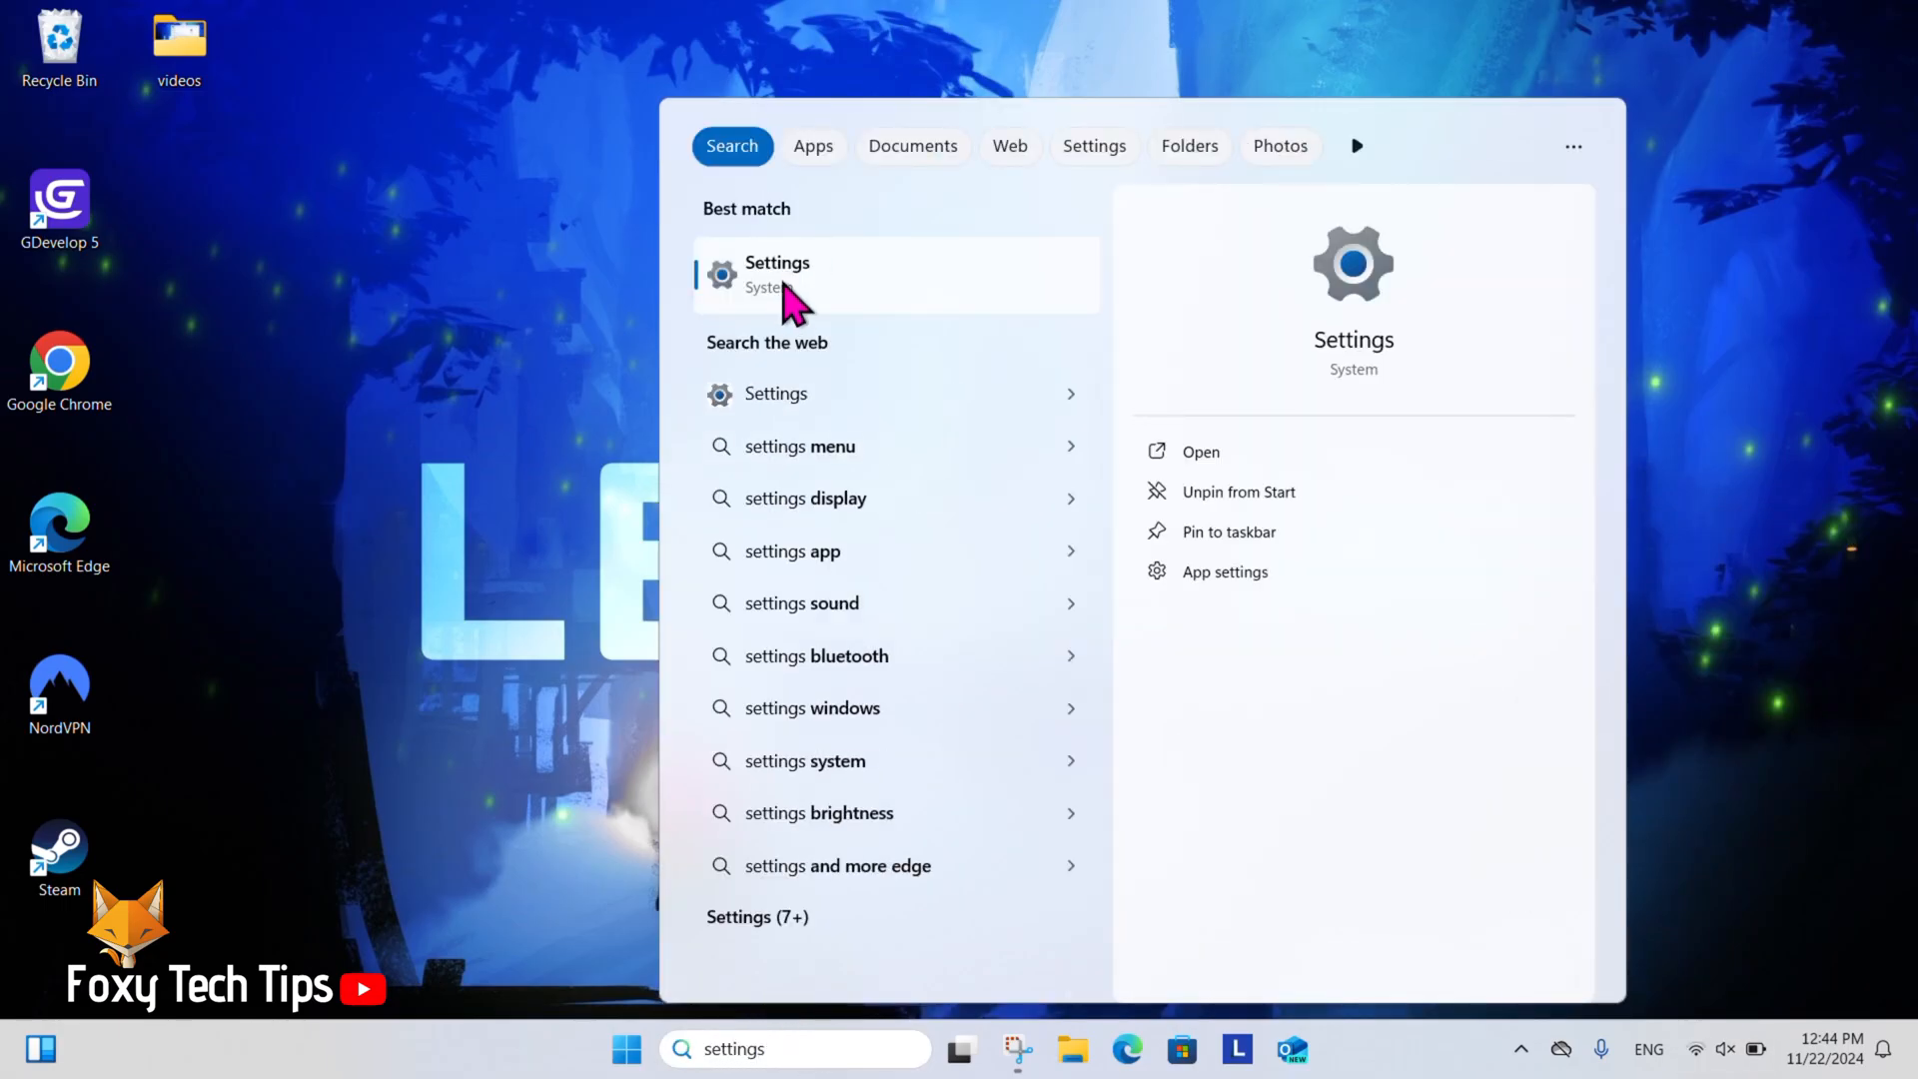
{"action": "left_click", "coordinate": [777, 274]}
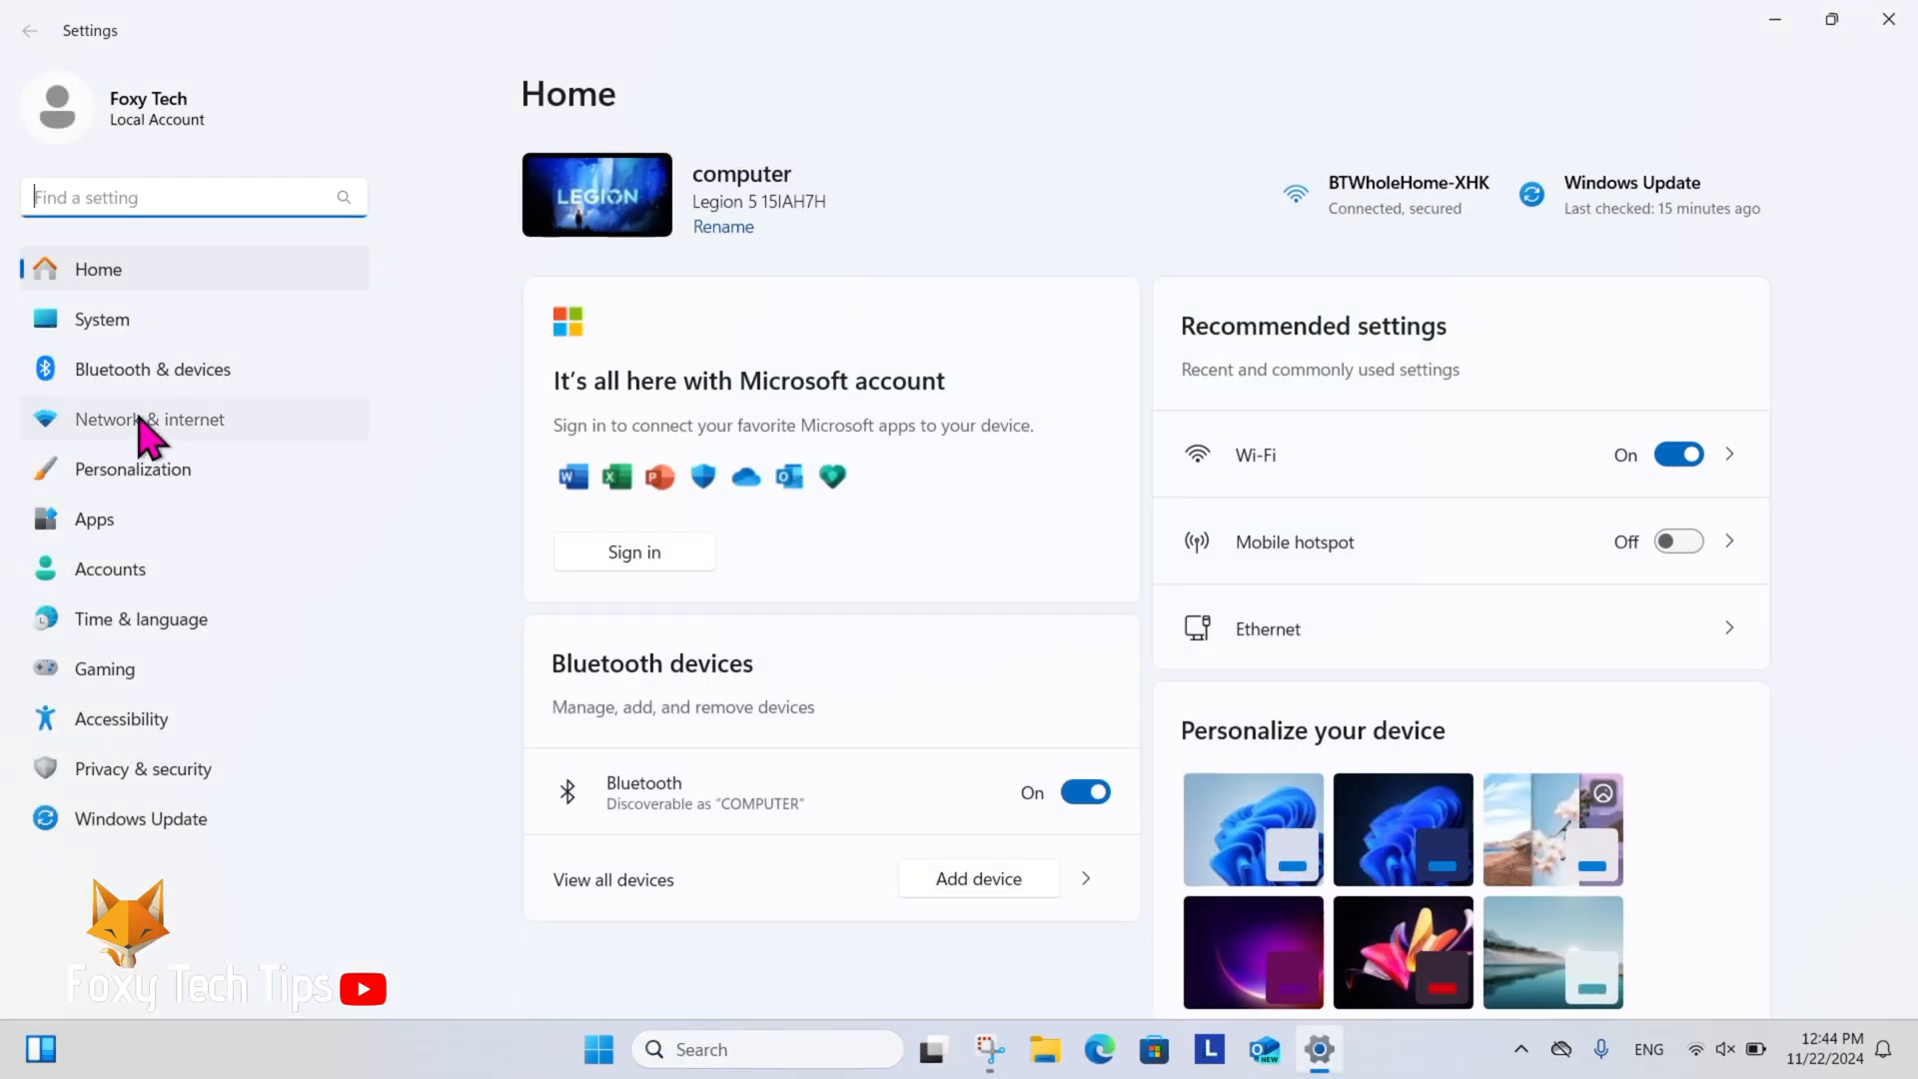
Switch Airplane mode on and then off on the Network & internet settings page.
{"action": "left_click", "coordinate": [148, 419]}
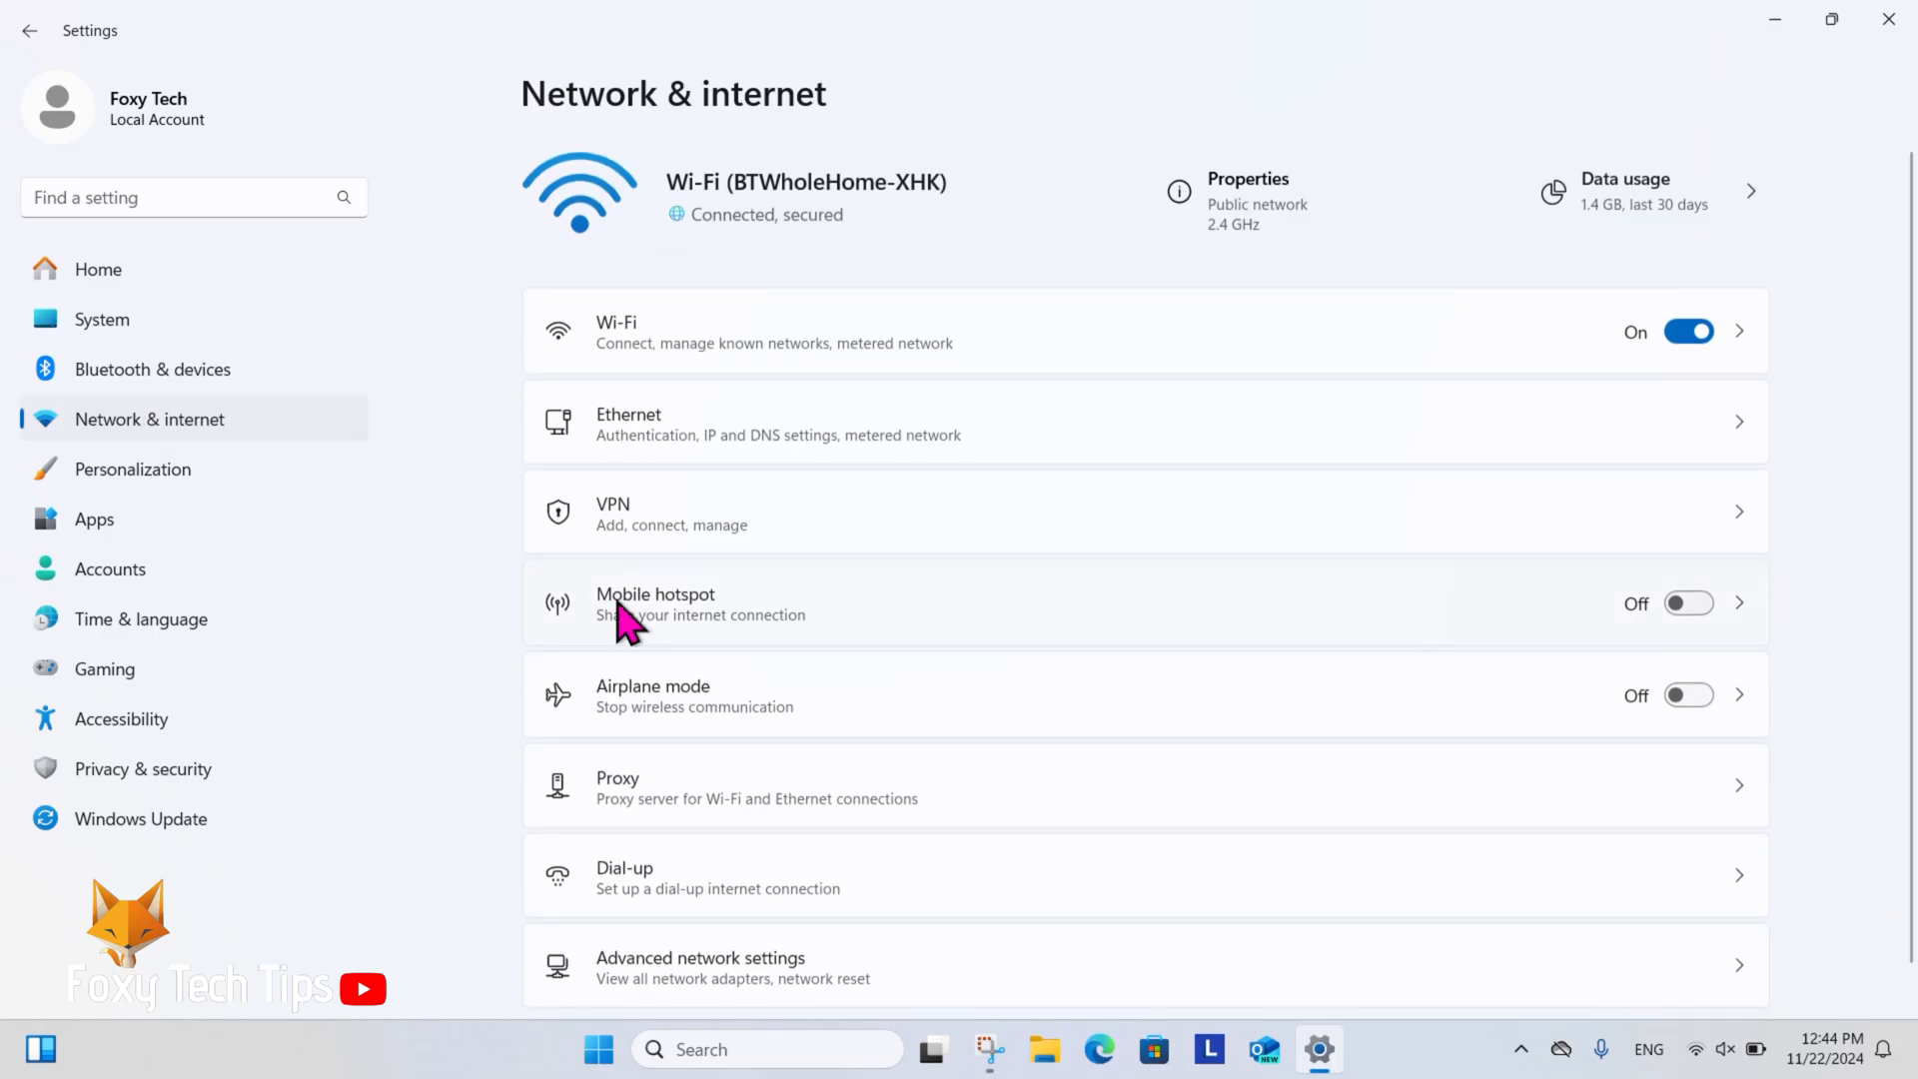
{"action": "mouse_move", "coordinate": [1548, 719]}
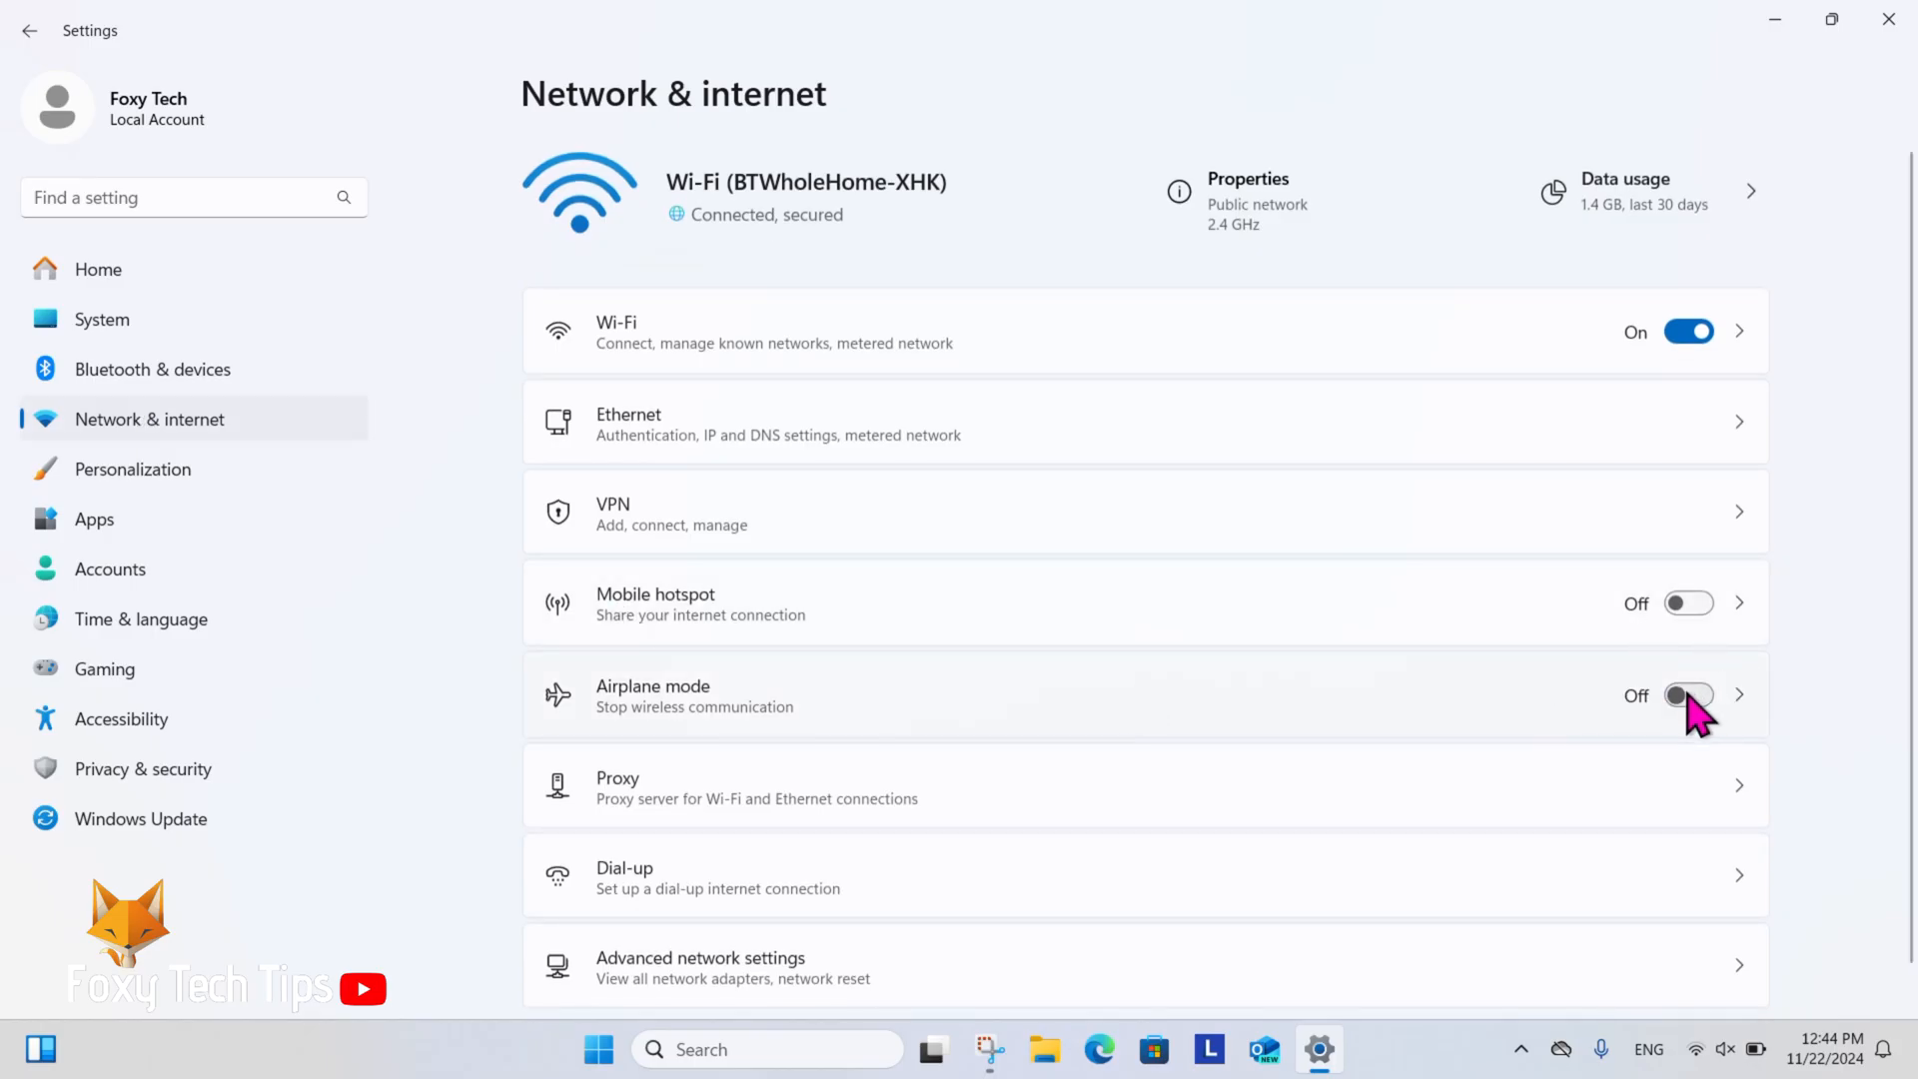
{"action": "left_click", "coordinate": [1690, 695]}
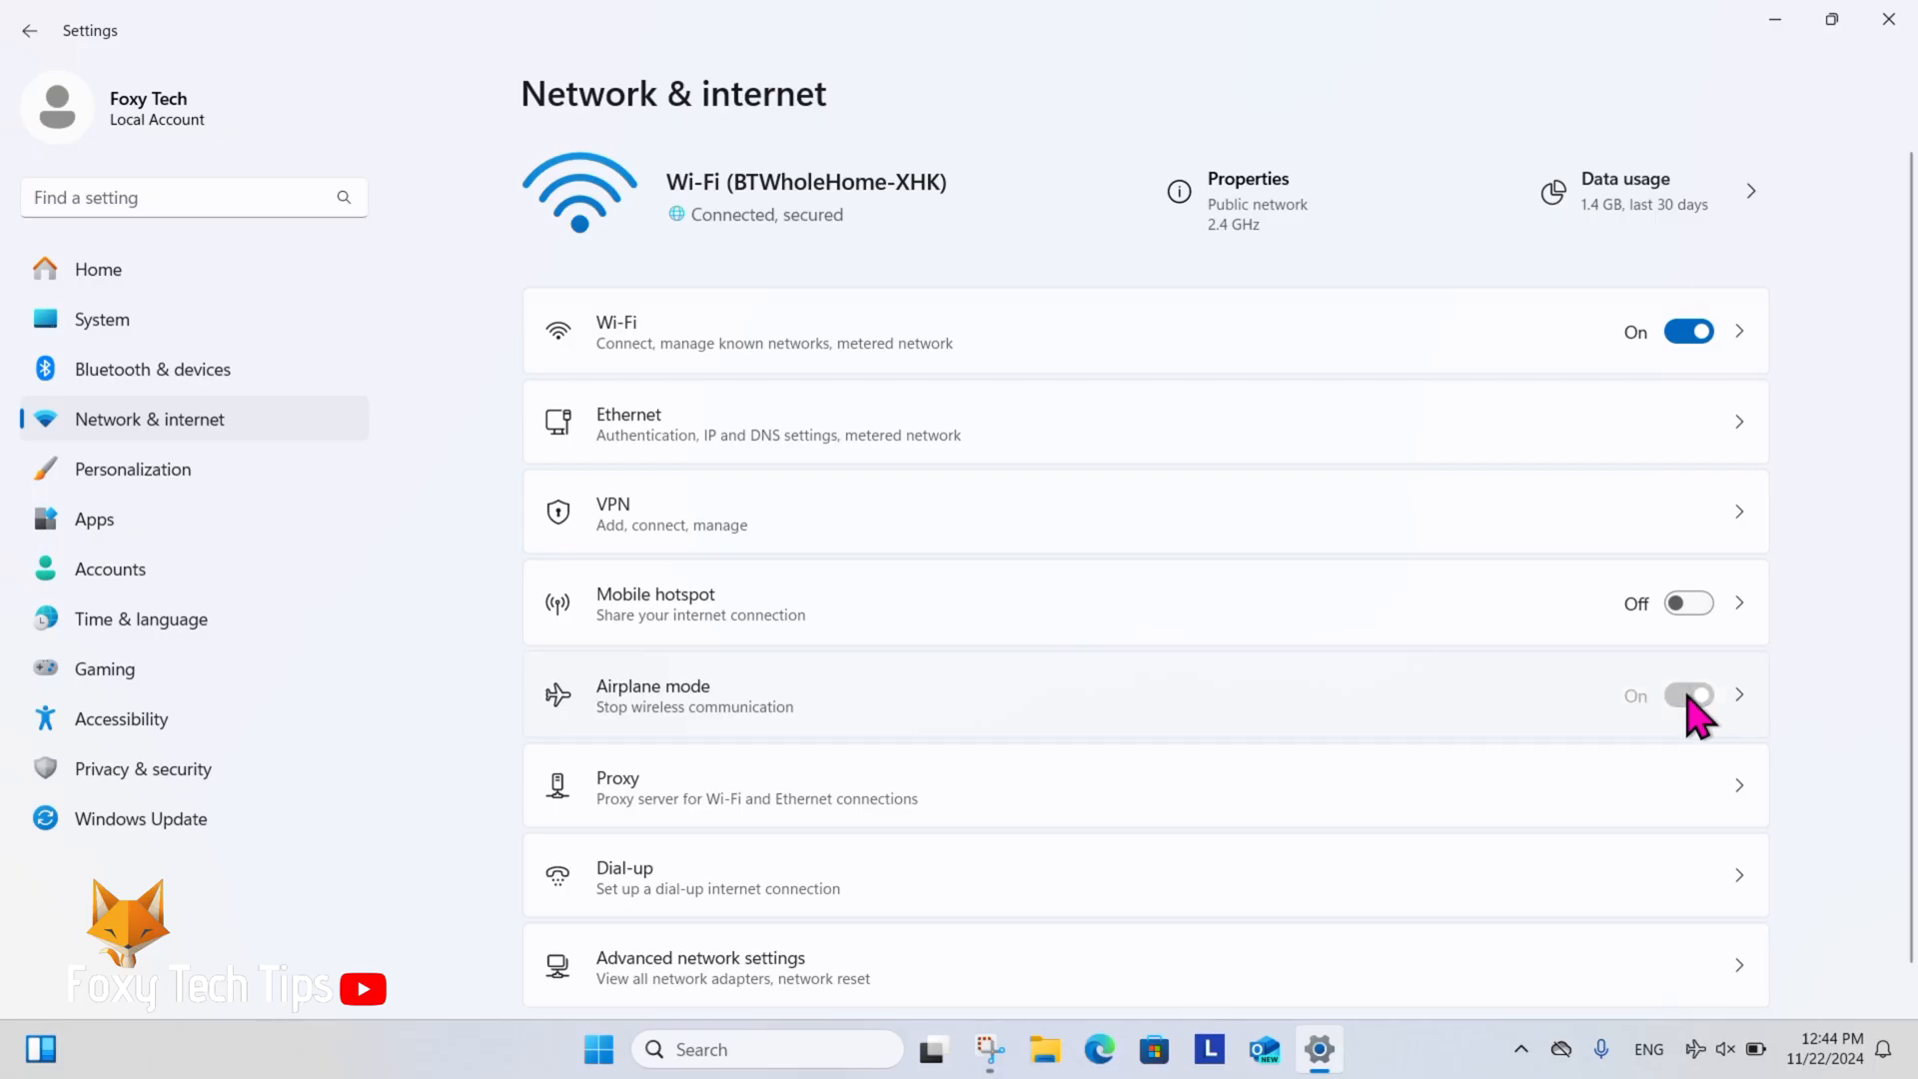
{"action": "left_click", "coordinate": [1688, 696]}
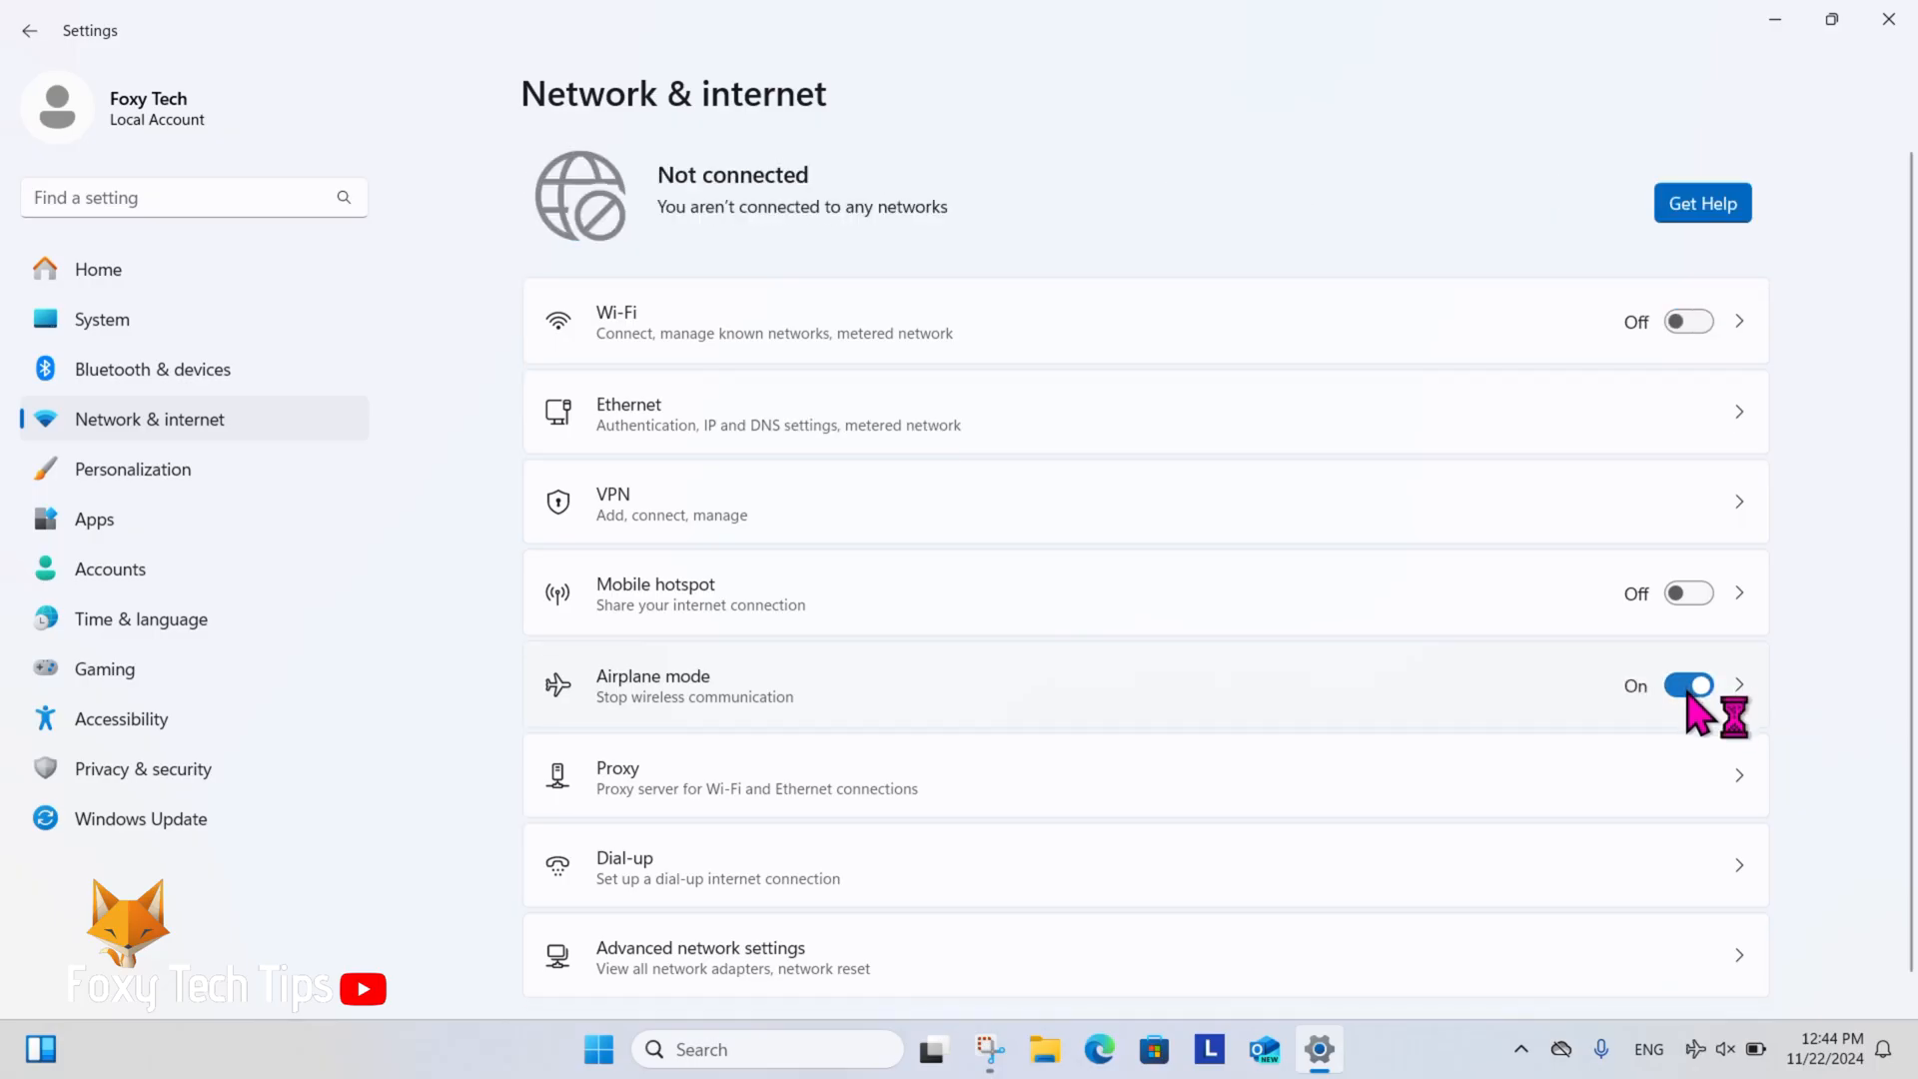
{"action": "left_click", "coordinate": [1688, 683]}
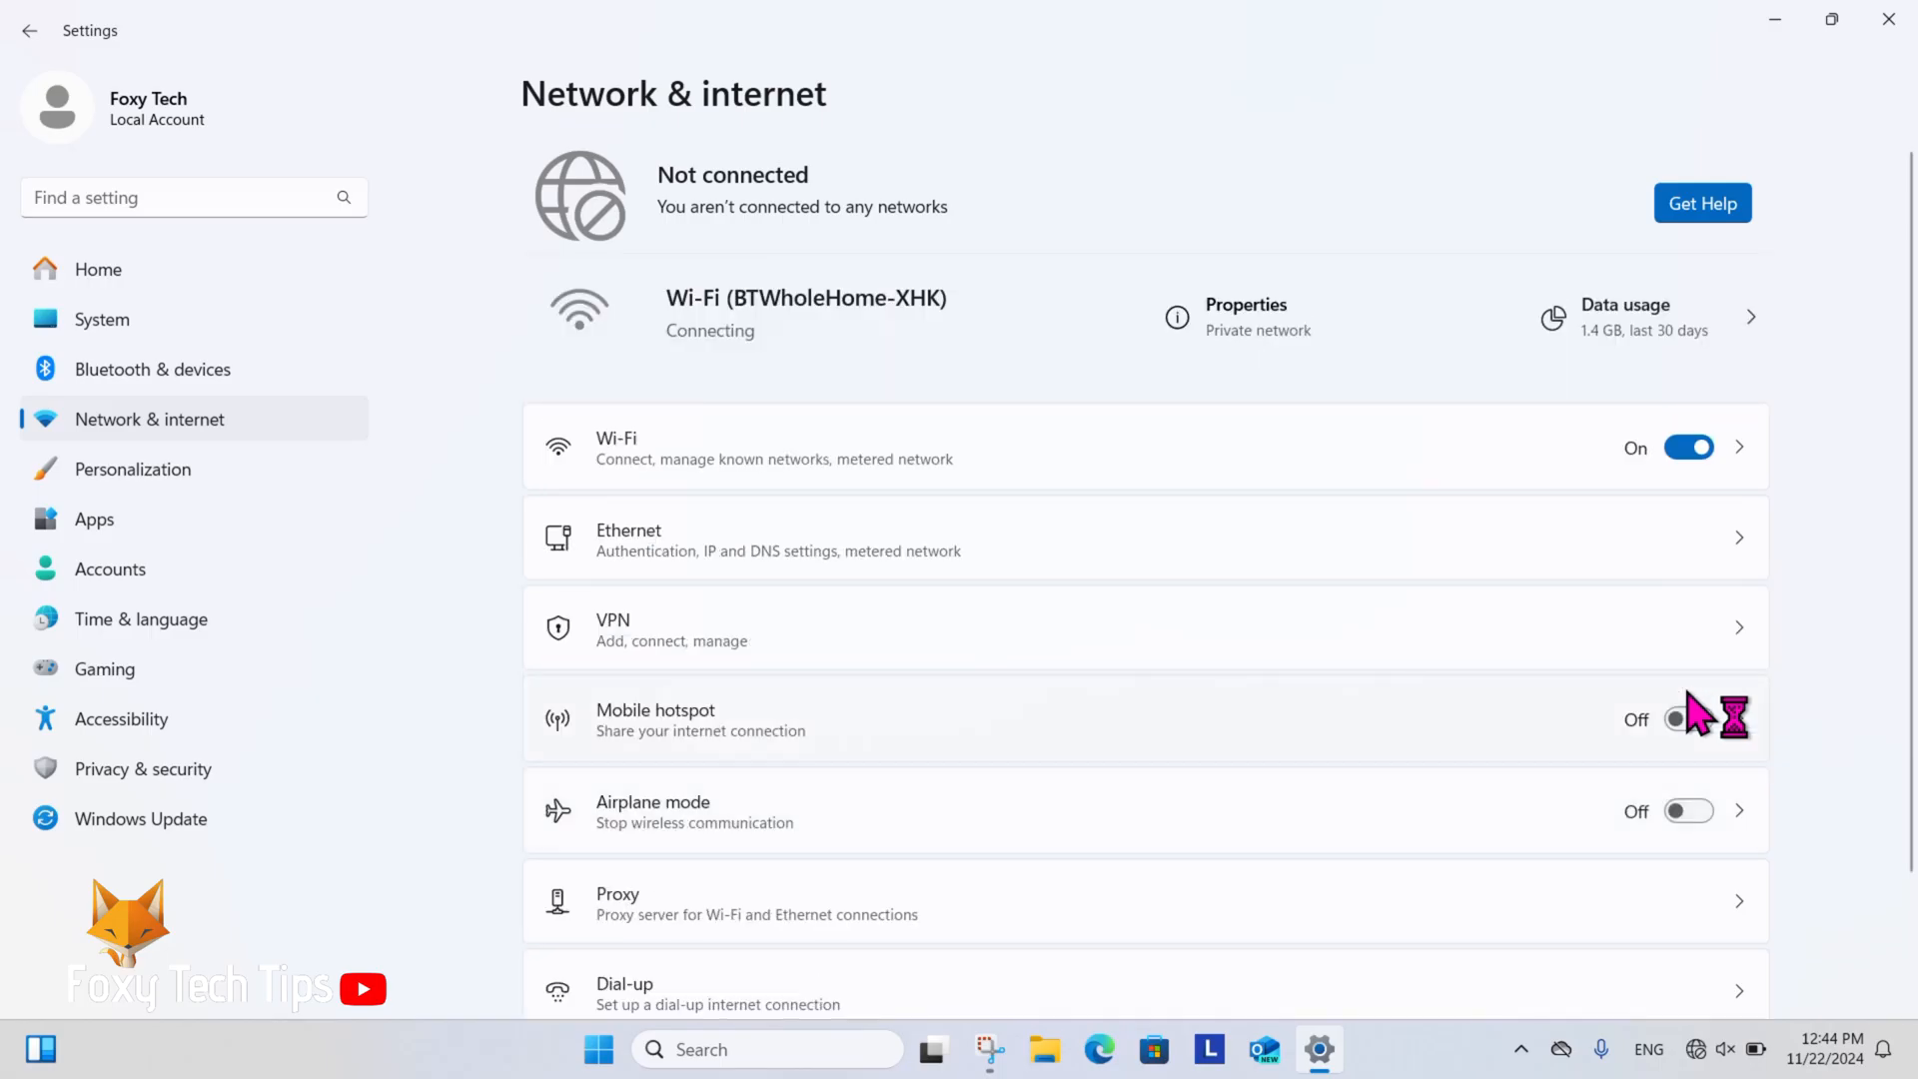